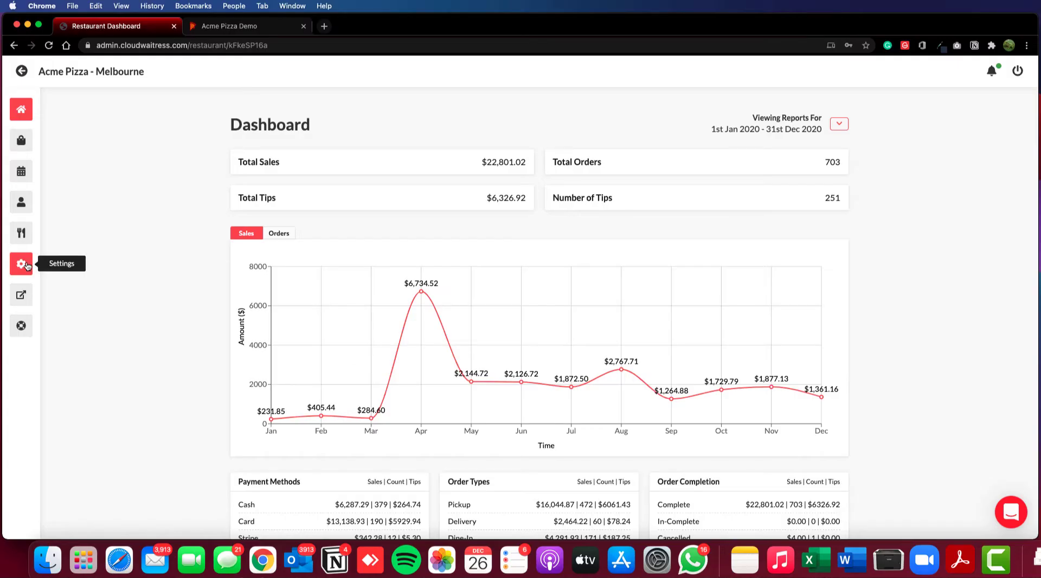
- Open the restaurant's Settings and go to the ordering Services settings
left_click(21, 264)
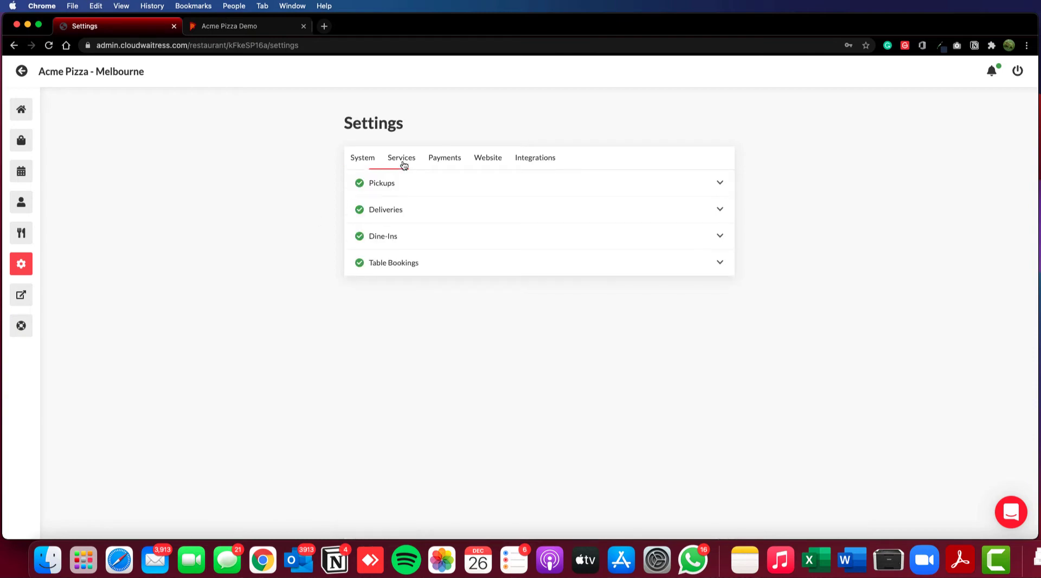
left_click(382, 184)
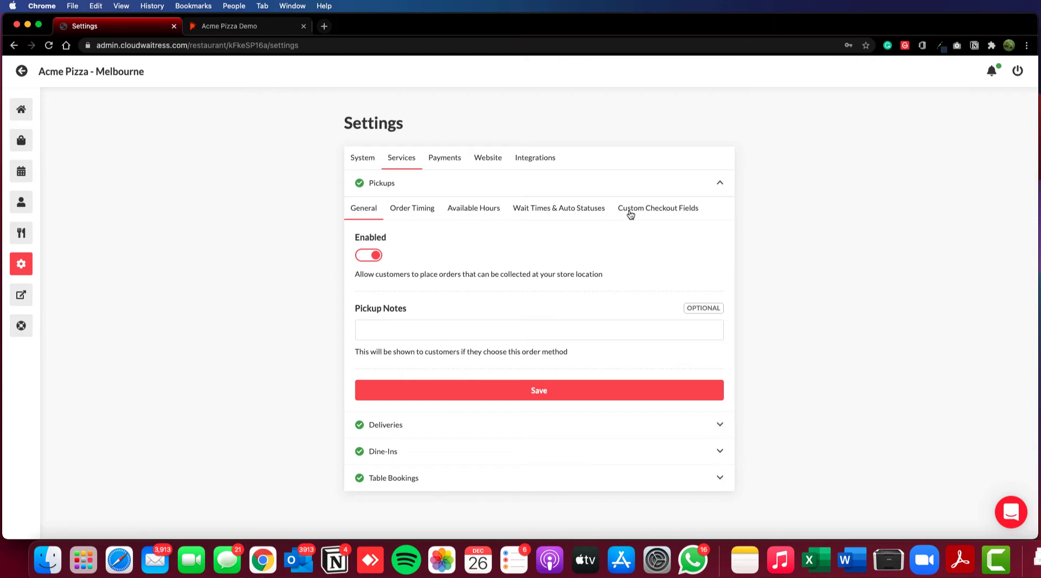
left_click(657, 208)
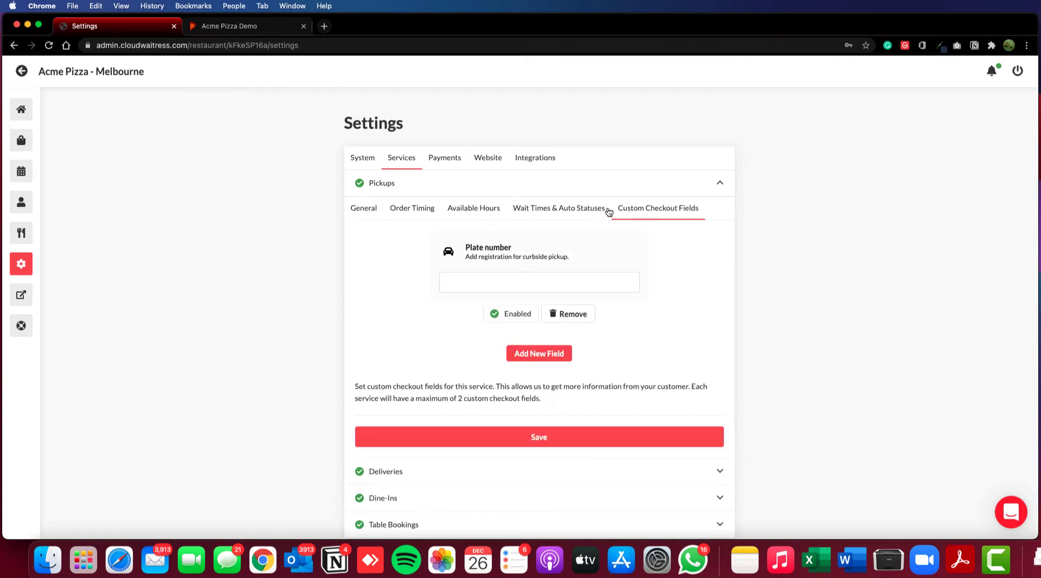
mouse_move(644, 235)
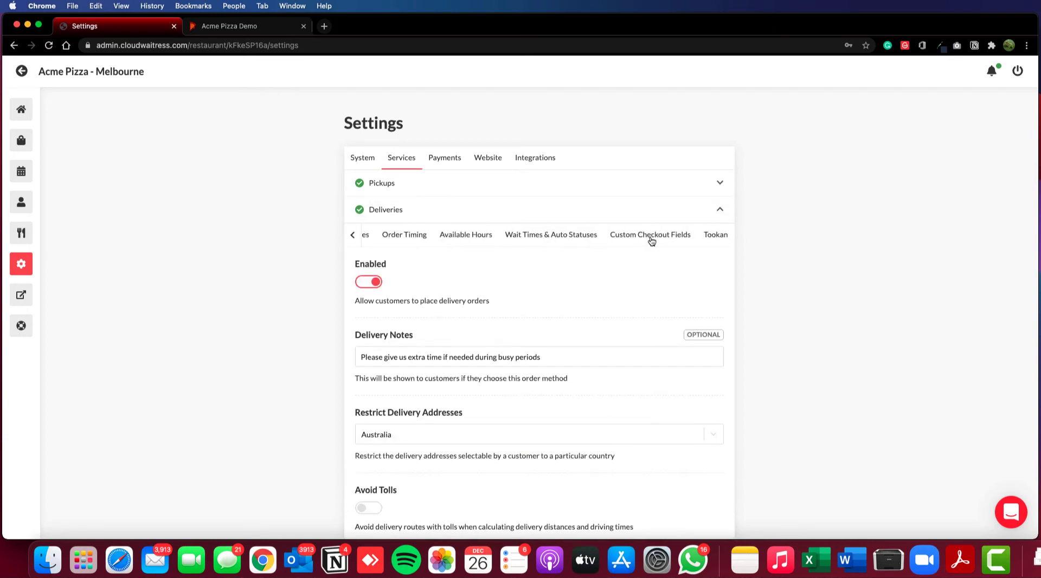
mouse_move(680, 228)
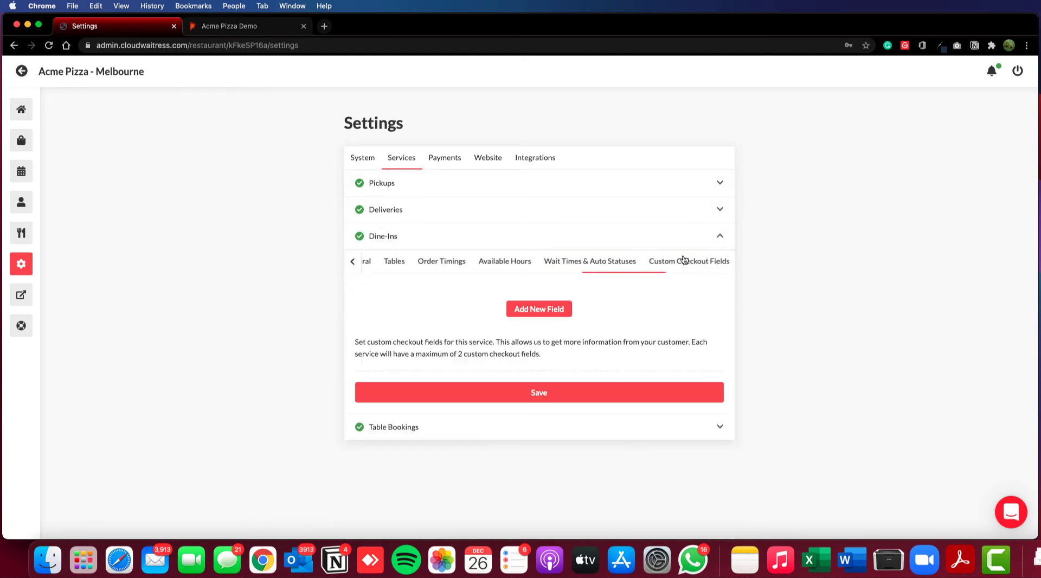
left_click(393, 427)
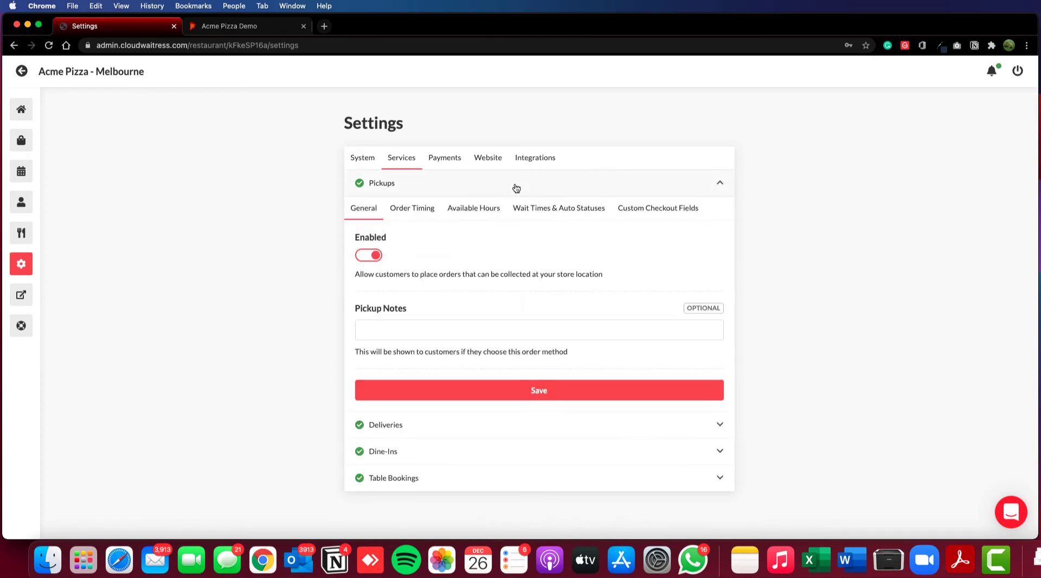
mouse_move(371, 190)
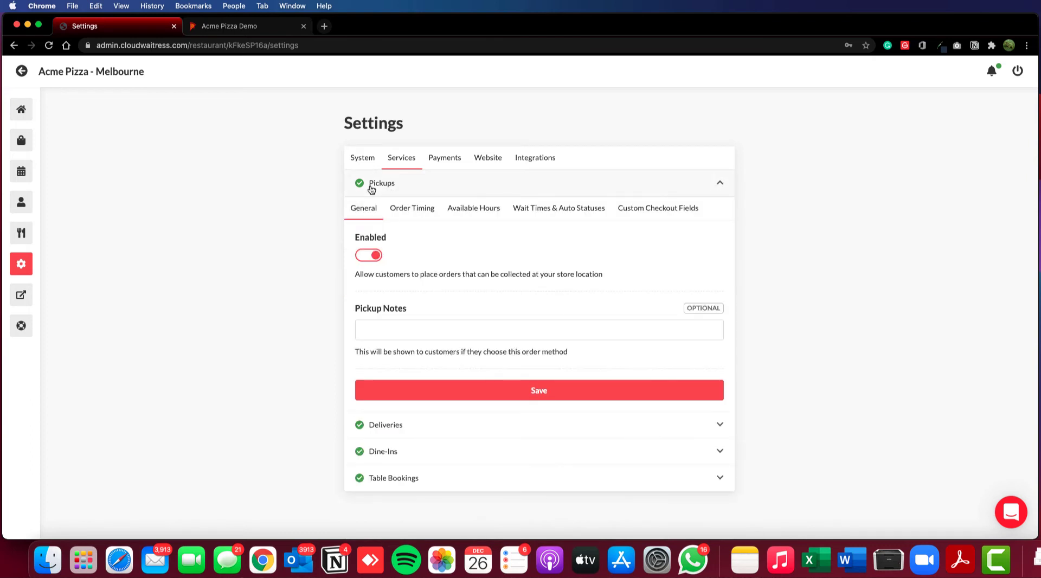
- Review the pickup Plate number field and add a second, disabled checkbox checkout field
left_click(657, 208)
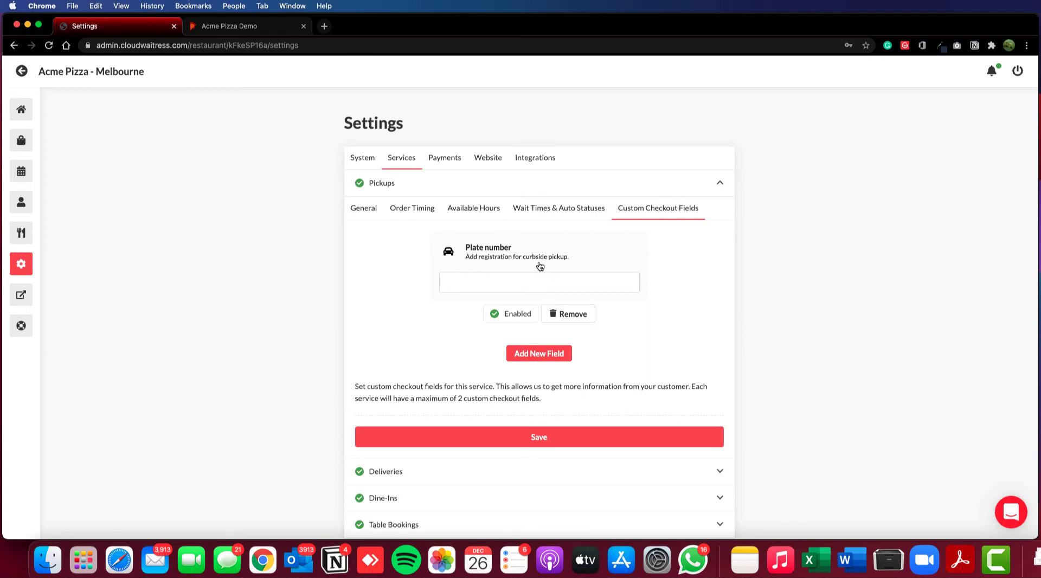
mouse_move(443, 312)
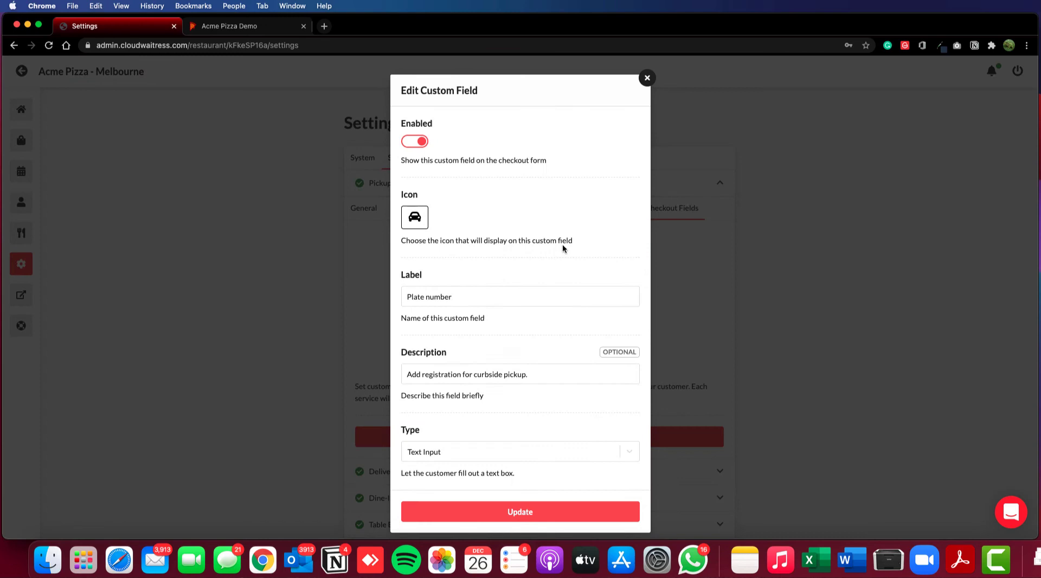
mouse_move(520, 472)
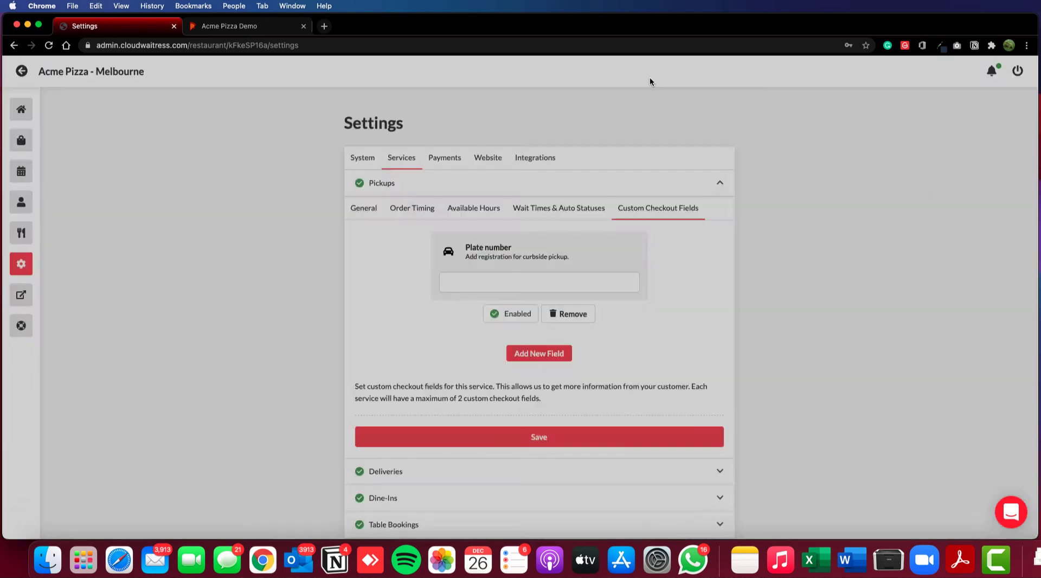
left_click(538, 353)
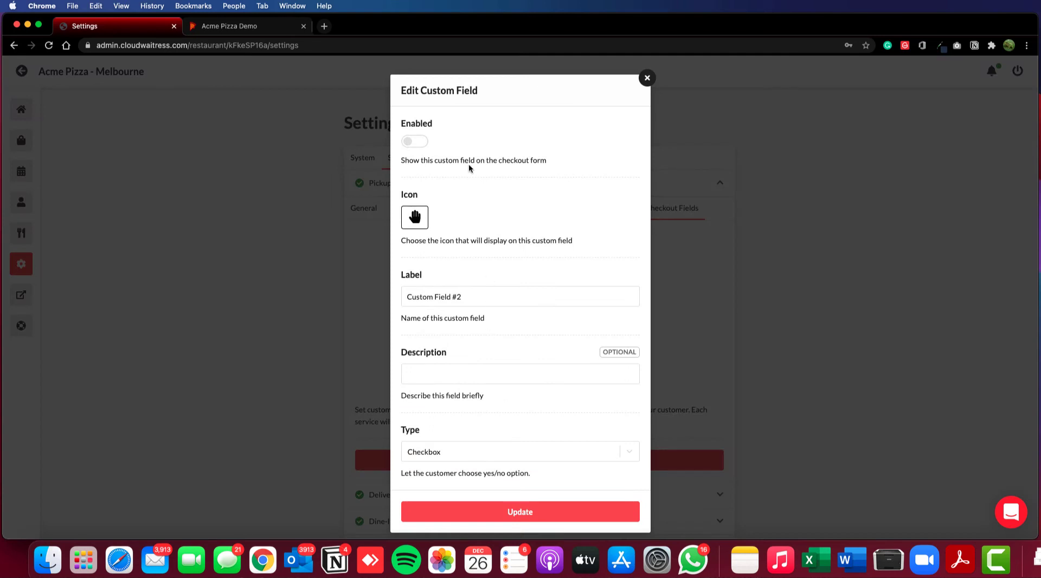
mouse_move(600, 264)
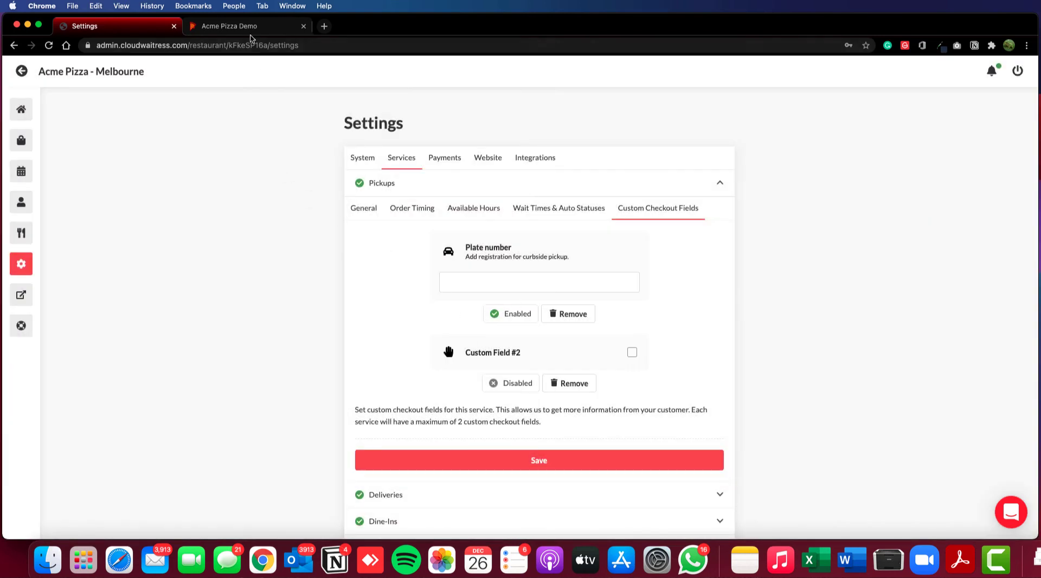
- In the Acme Pizzas demo store tab, proceed from the cart to checkout
left_click(231, 26)
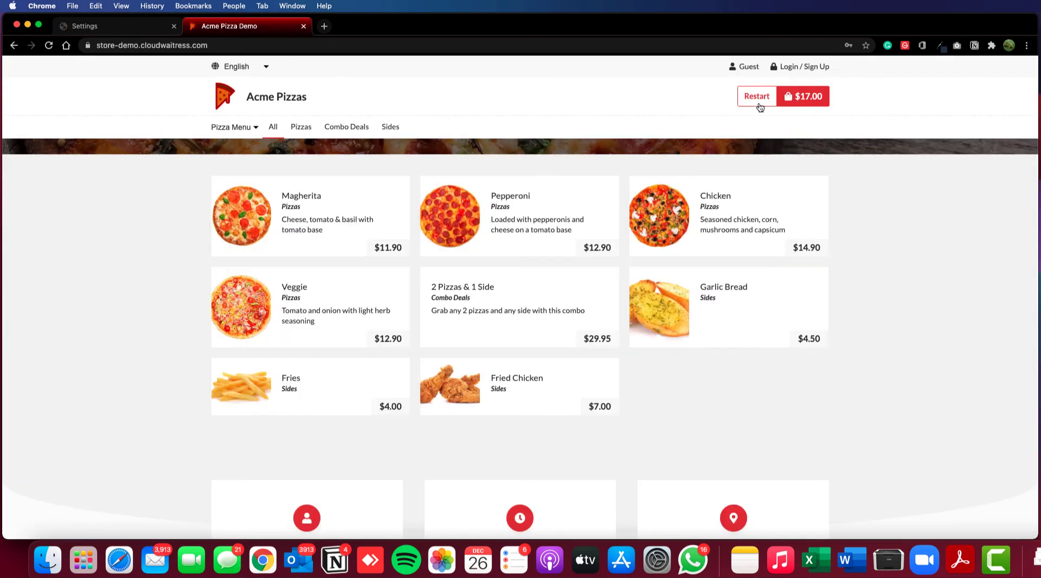
left_click(803, 96)
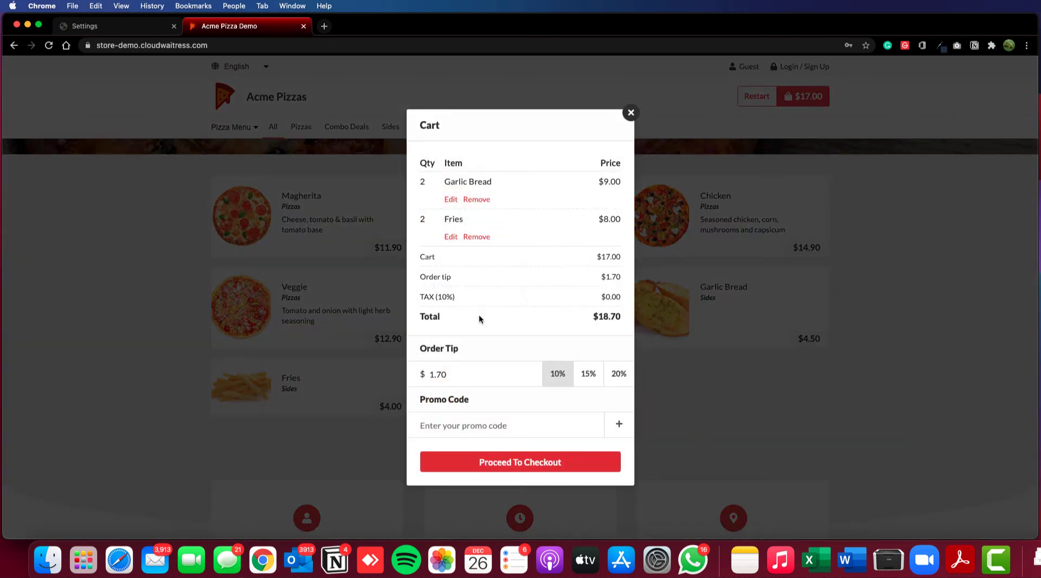
left_click(521, 462)
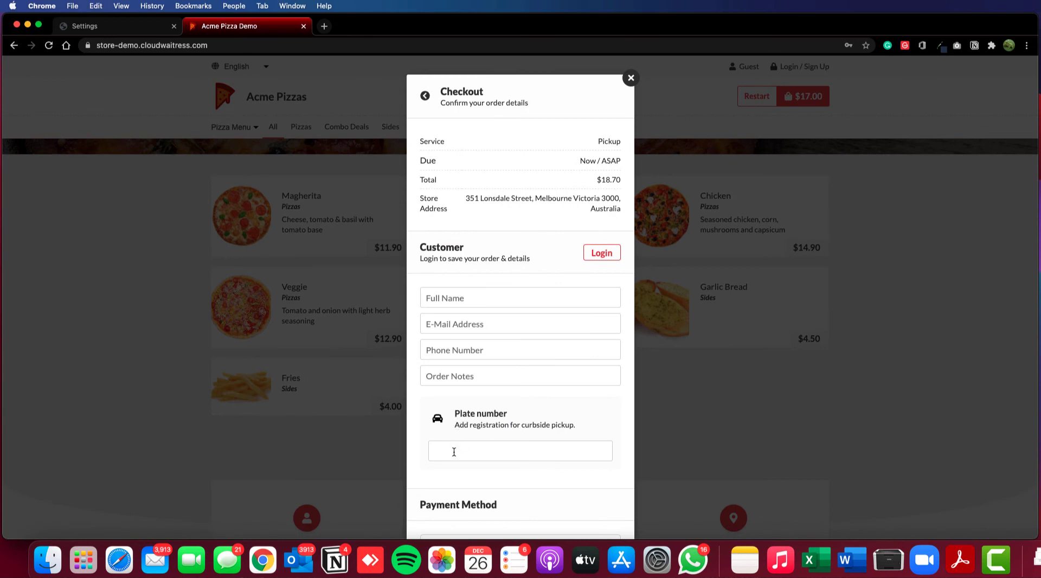
mouse_move(468, 445)
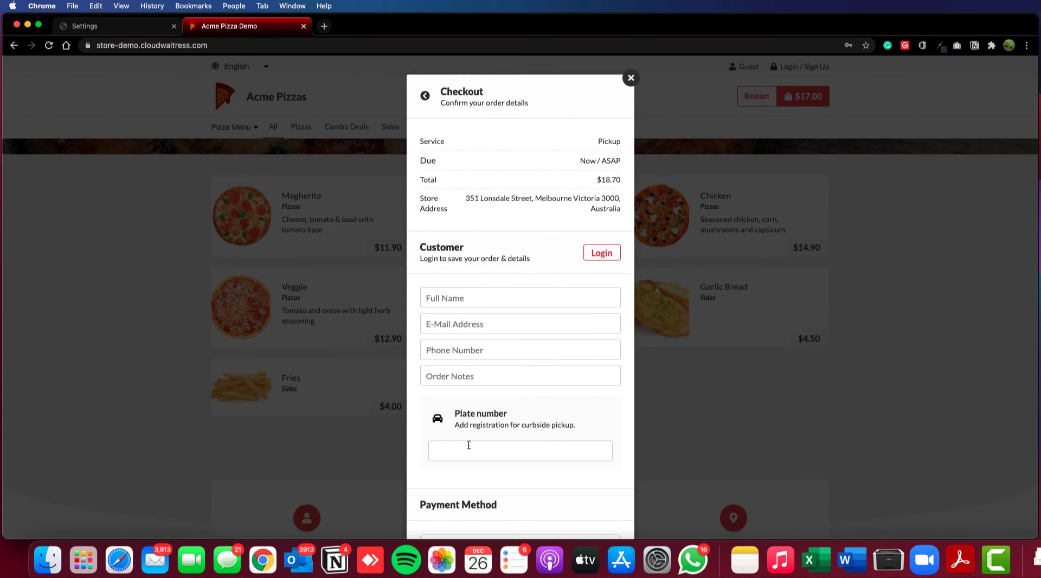